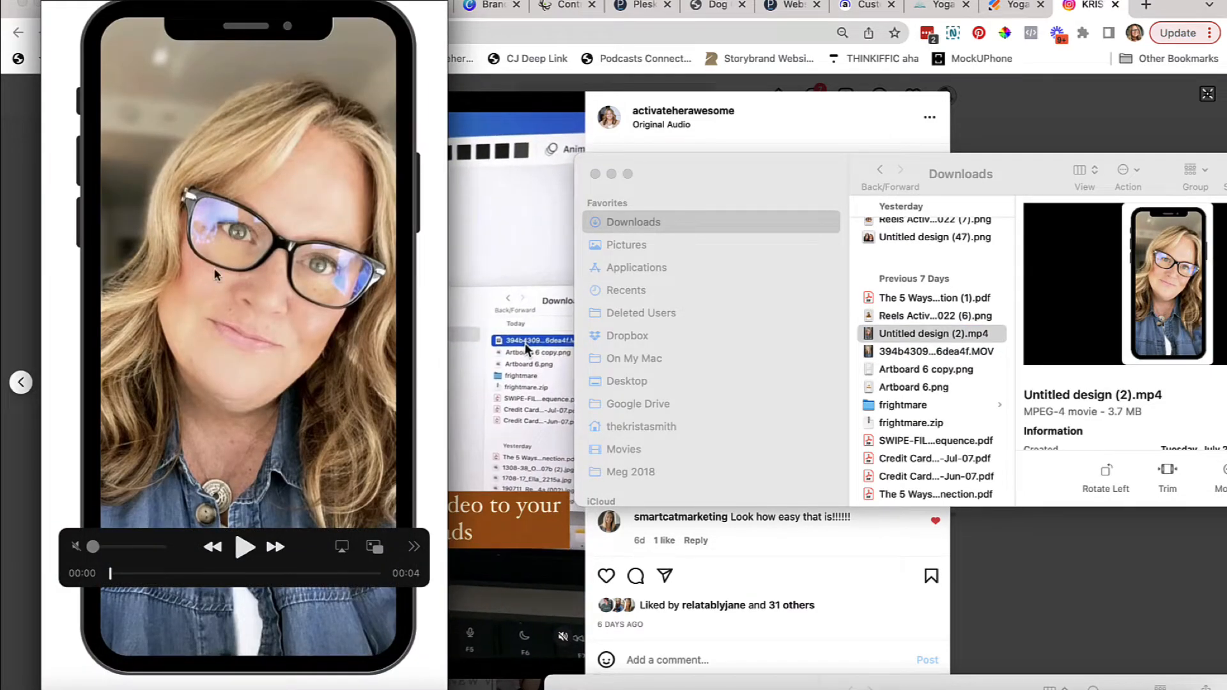
- Preview the finished mockup example, then create a new blank Instagram Story from Canva home
{"action": "left_click", "coordinate": [246, 546]}
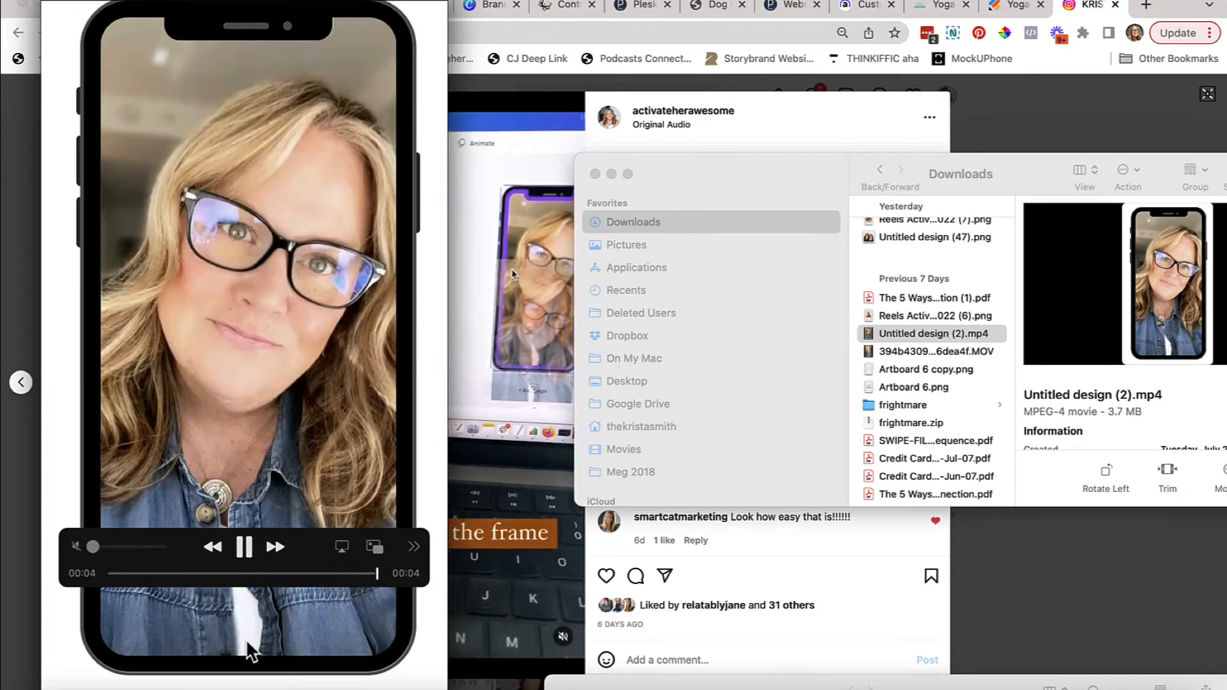
{"action": "left_click", "coordinate": [244, 546]}
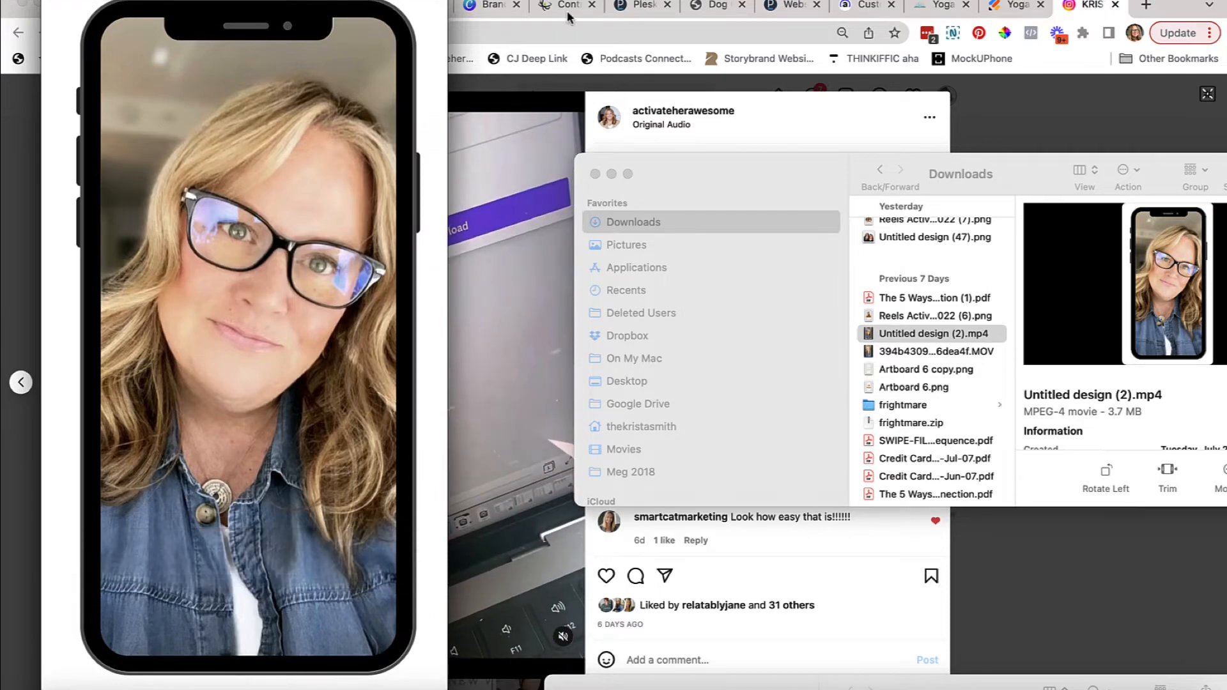
{"action": "left_click", "coordinate": [414, 7]}
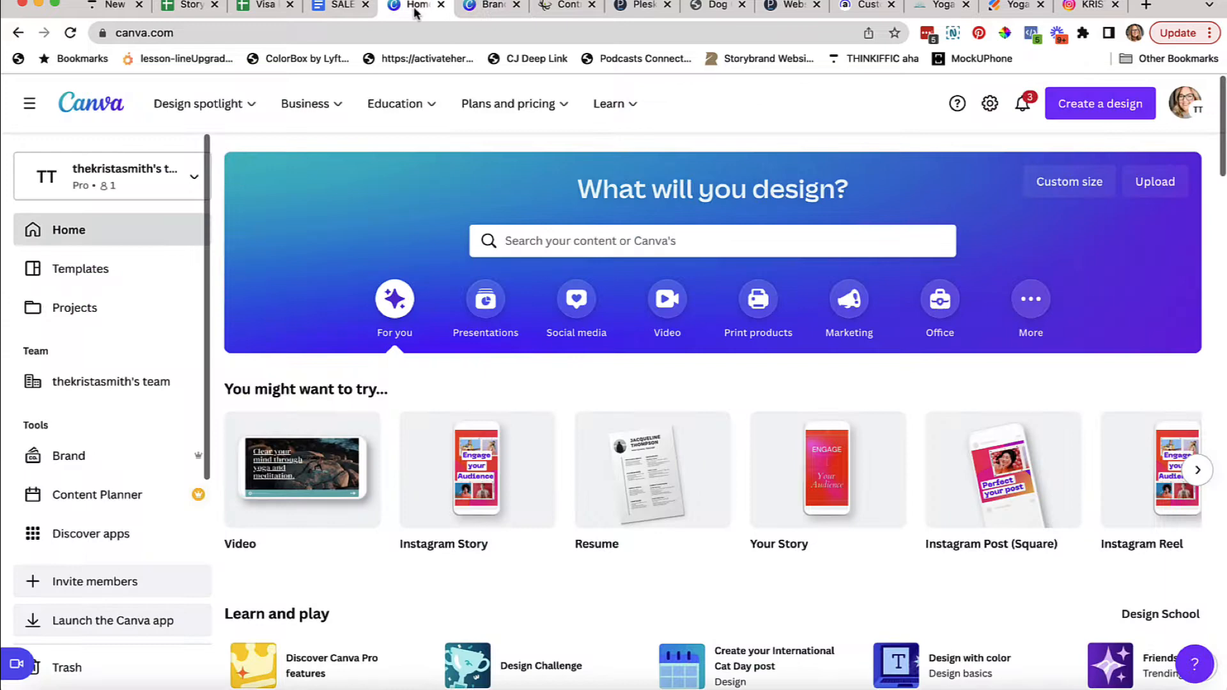
{"action": "left_click", "coordinate": [1099, 103]}
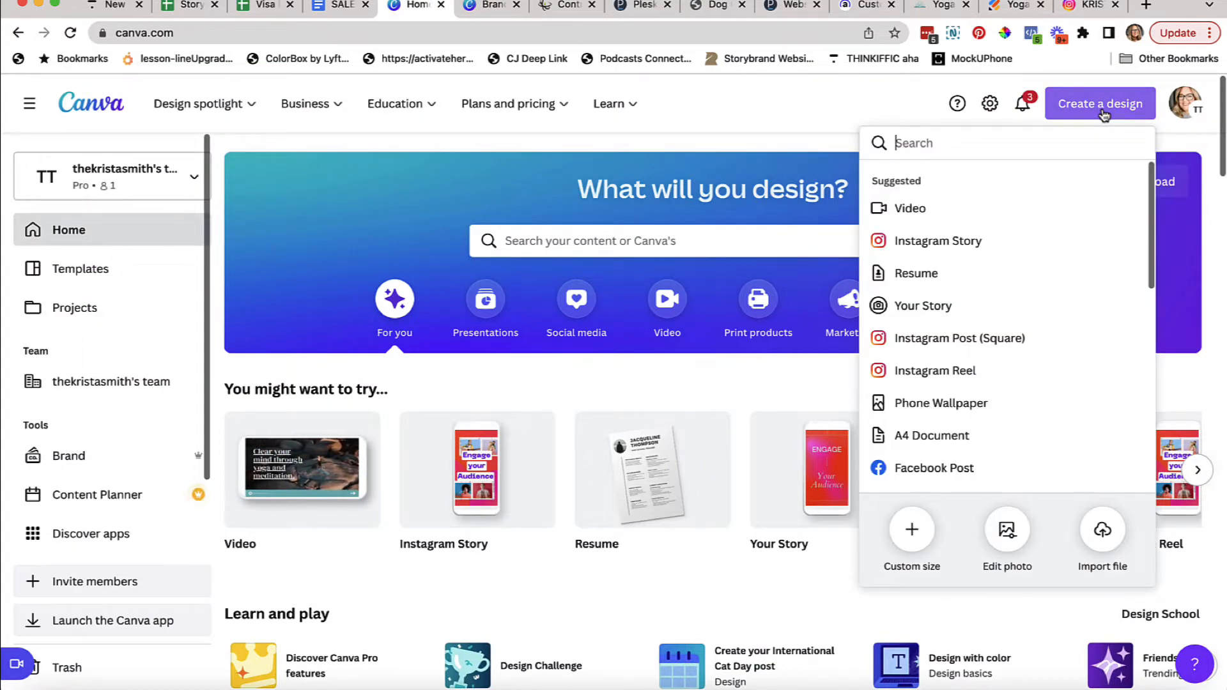
{"action": "mouse_move", "coordinate": [937, 241]}
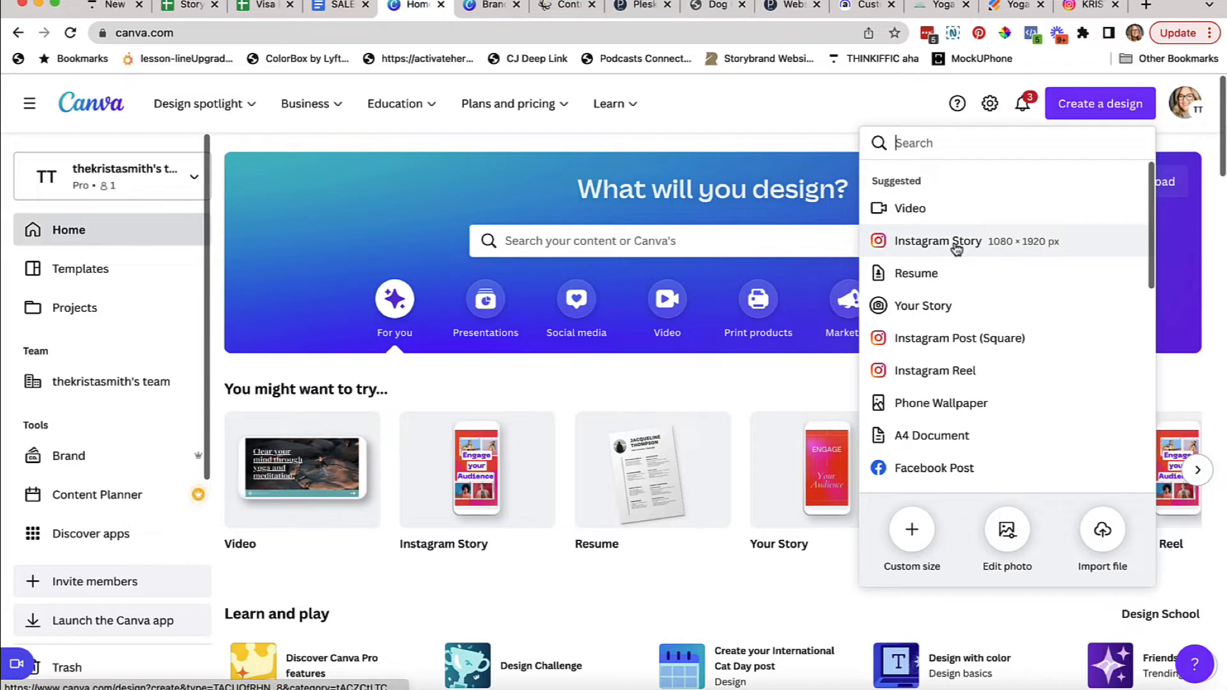
{"action": "left_click", "coordinate": [923, 306]}
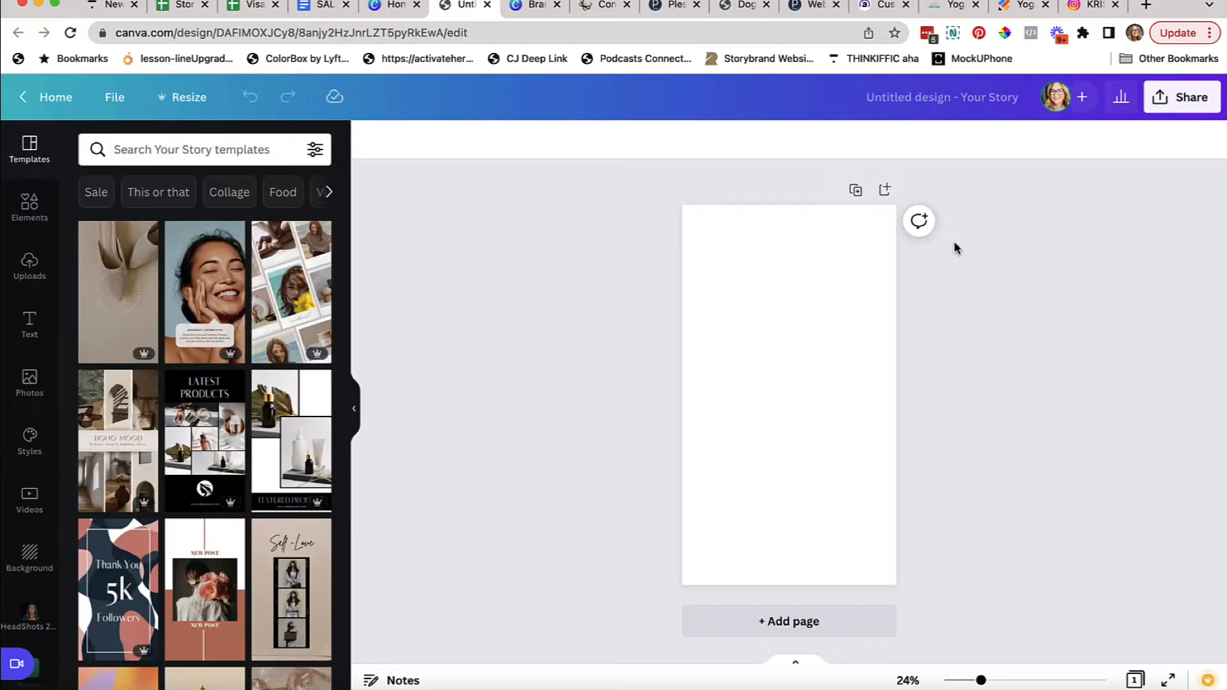
{"action": "mouse_move", "coordinate": [43, 231]}
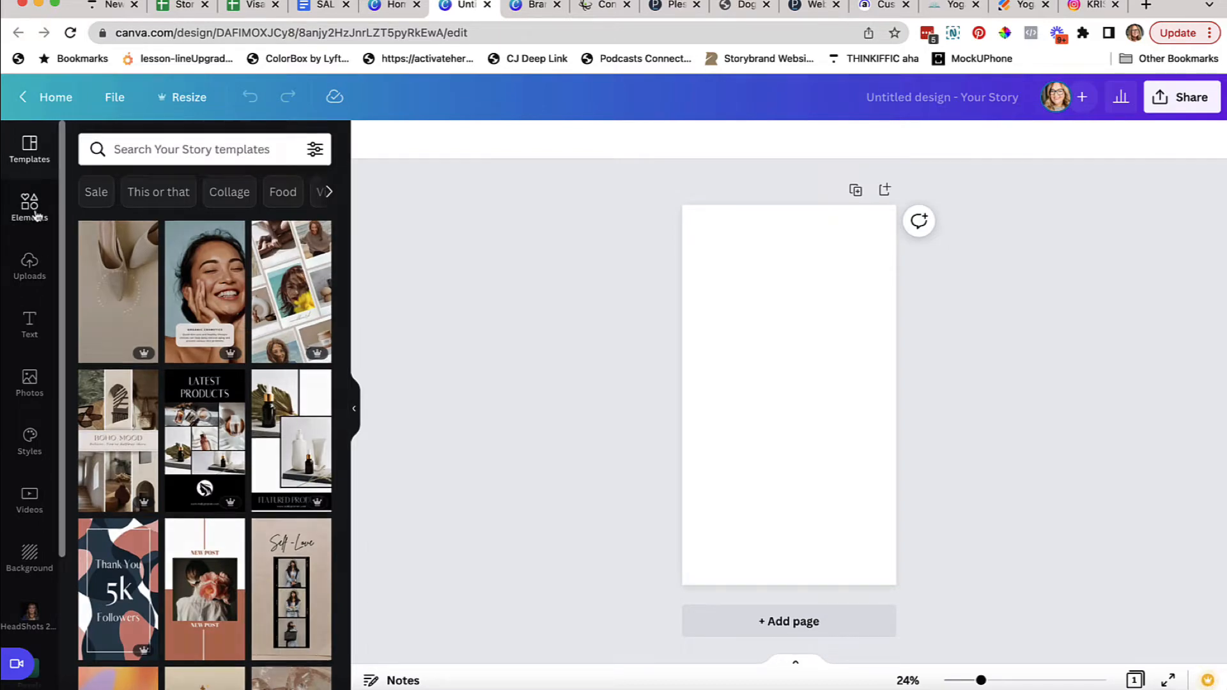
- Search Elements for 'Frame' and add the smartphone-shaped frame to the page
{"action": "type", "text": "Frame"}
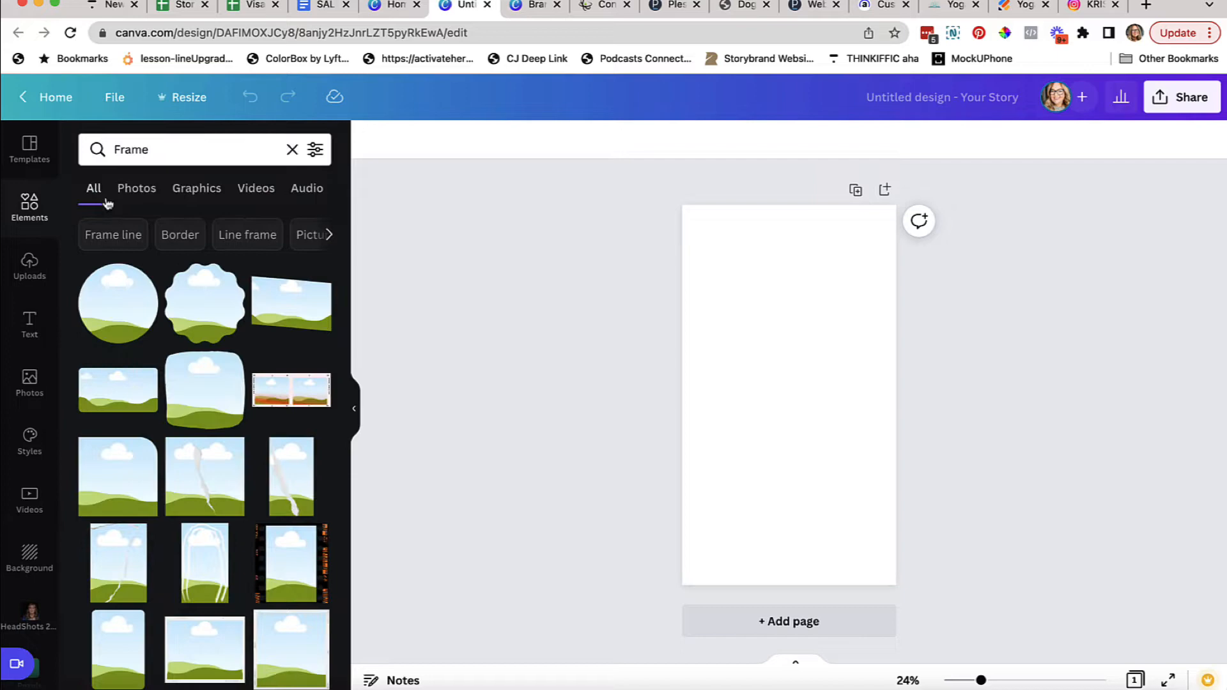
{"action": "scroll", "scroll_direction": "down", "scroll_amount": 3}
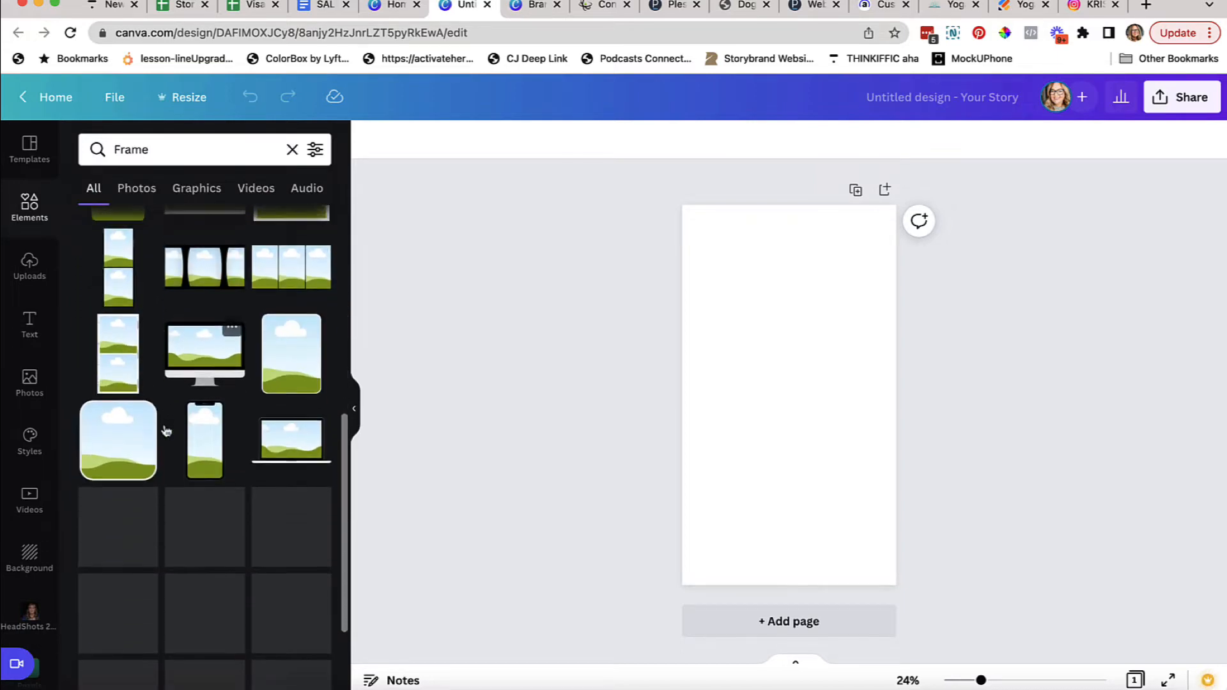
{"action": "scroll", "scroll_direction": "down", "scroll_amount": 3}
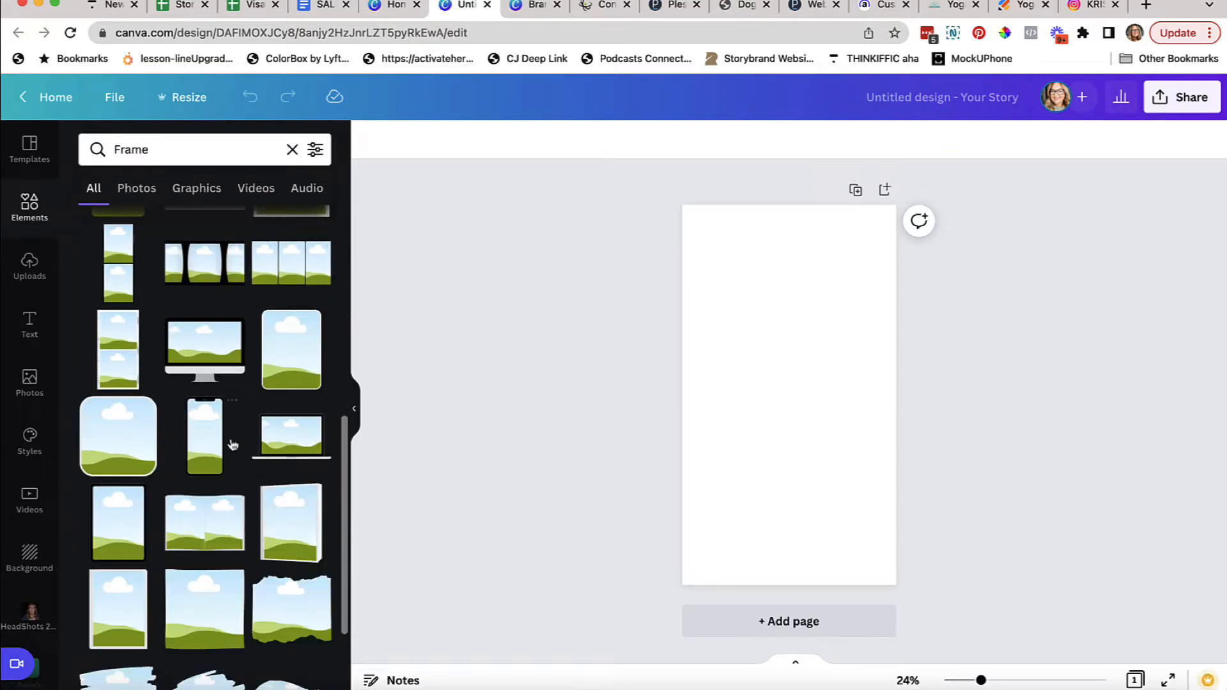
{"action": "left_click", "coordinate": [204, 436]}
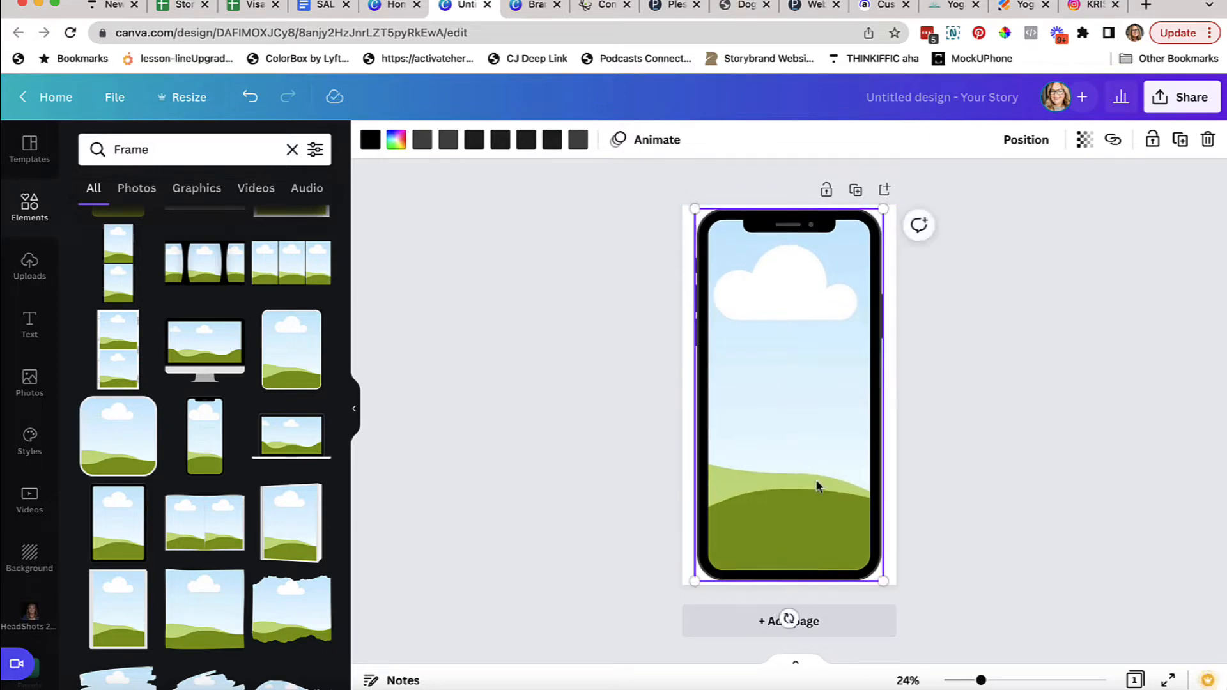
{"action": "mouse_move", "coordinate": [800, 427]}
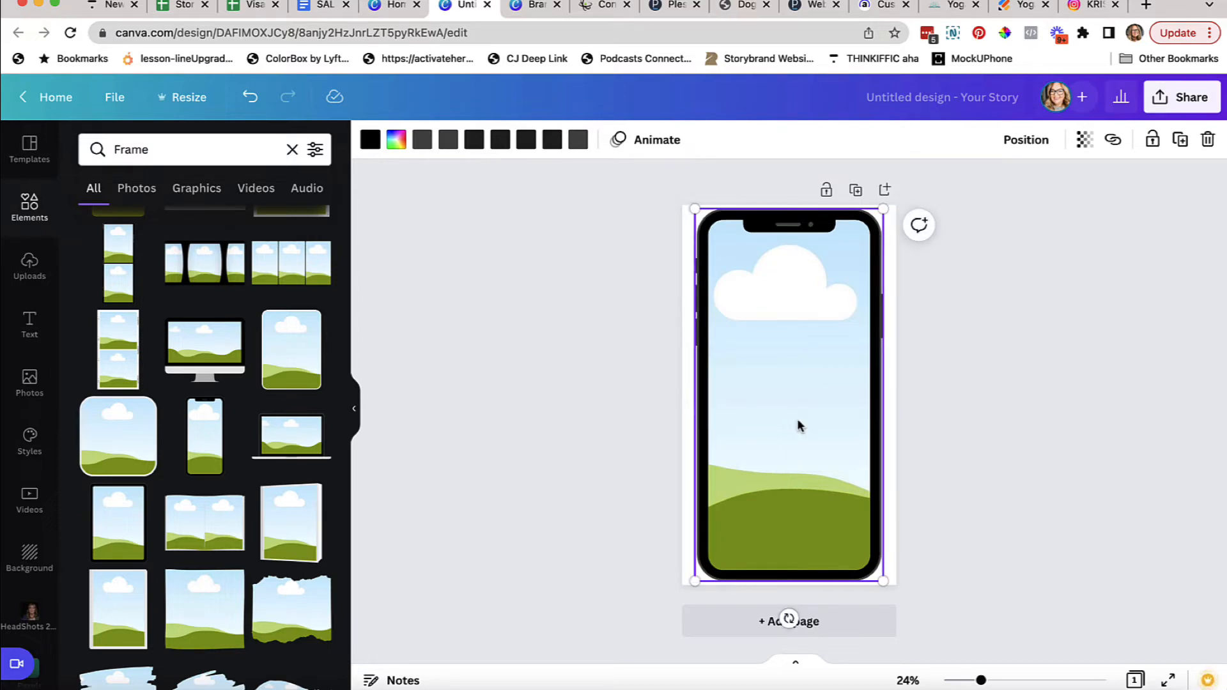
{"action": "mouse_move", "coordinate": [828, 628]}
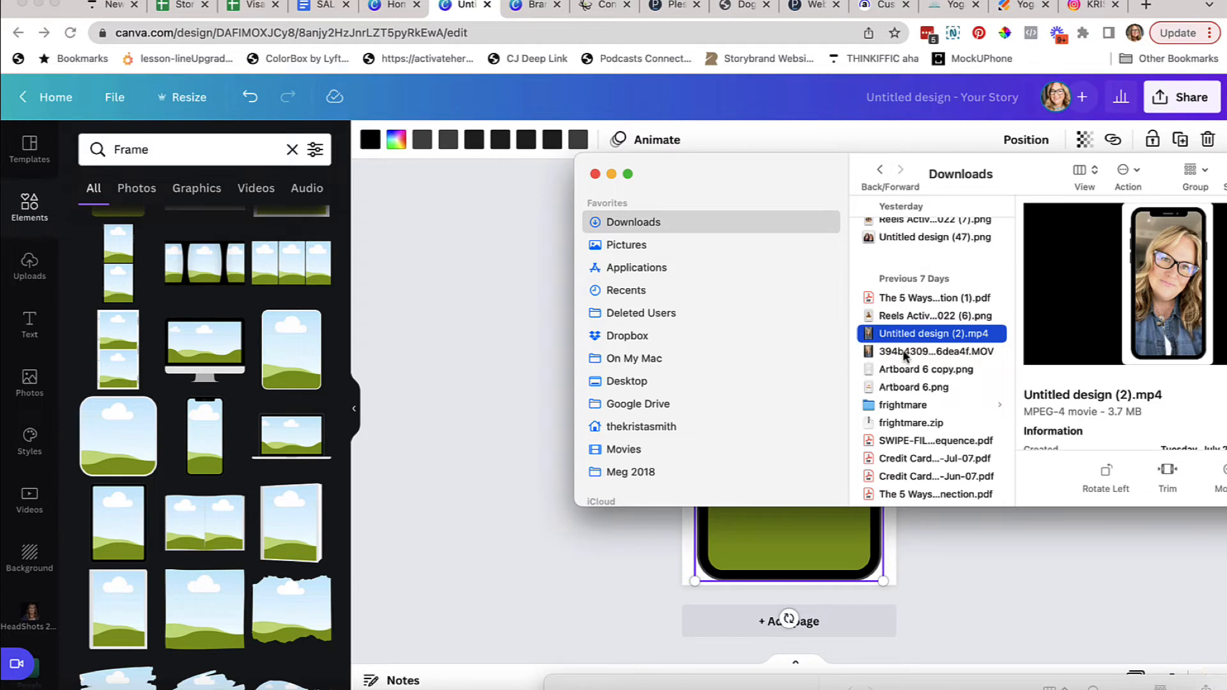
- Preview the selfie .MOV clip from Downloads in QuickTime Player
{"action": "left_click", "coordinate": [933, 352]}
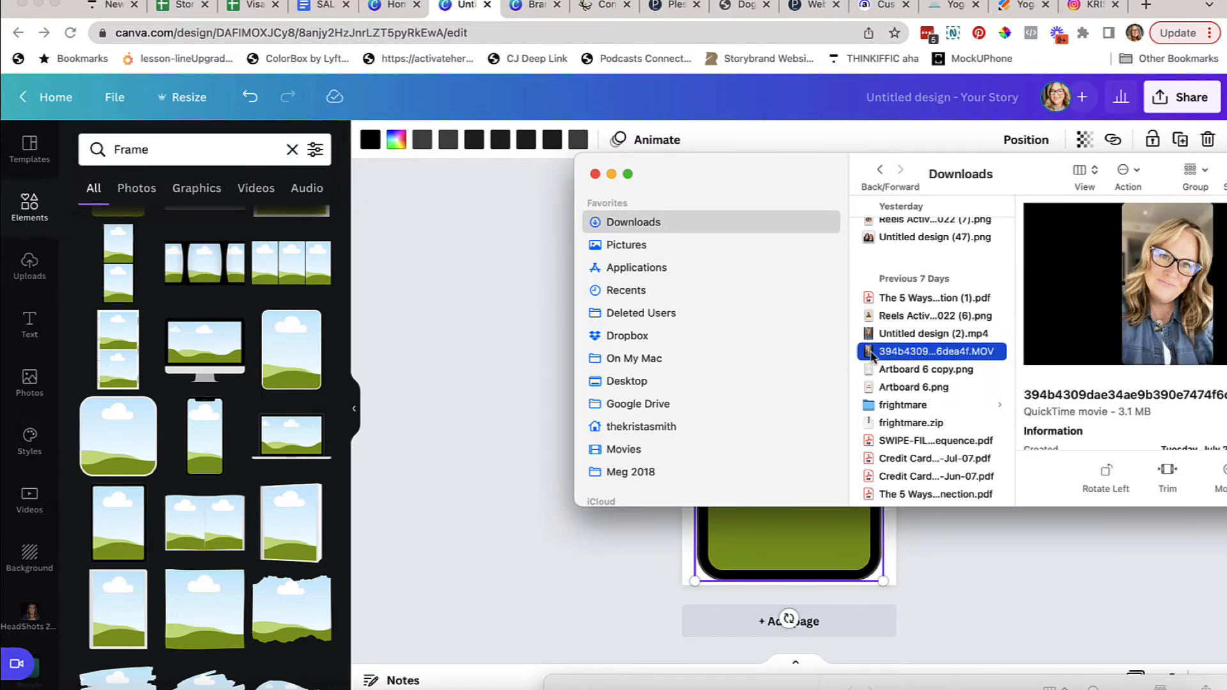
{"action": "double_click", "coordinate": [929, 350]}
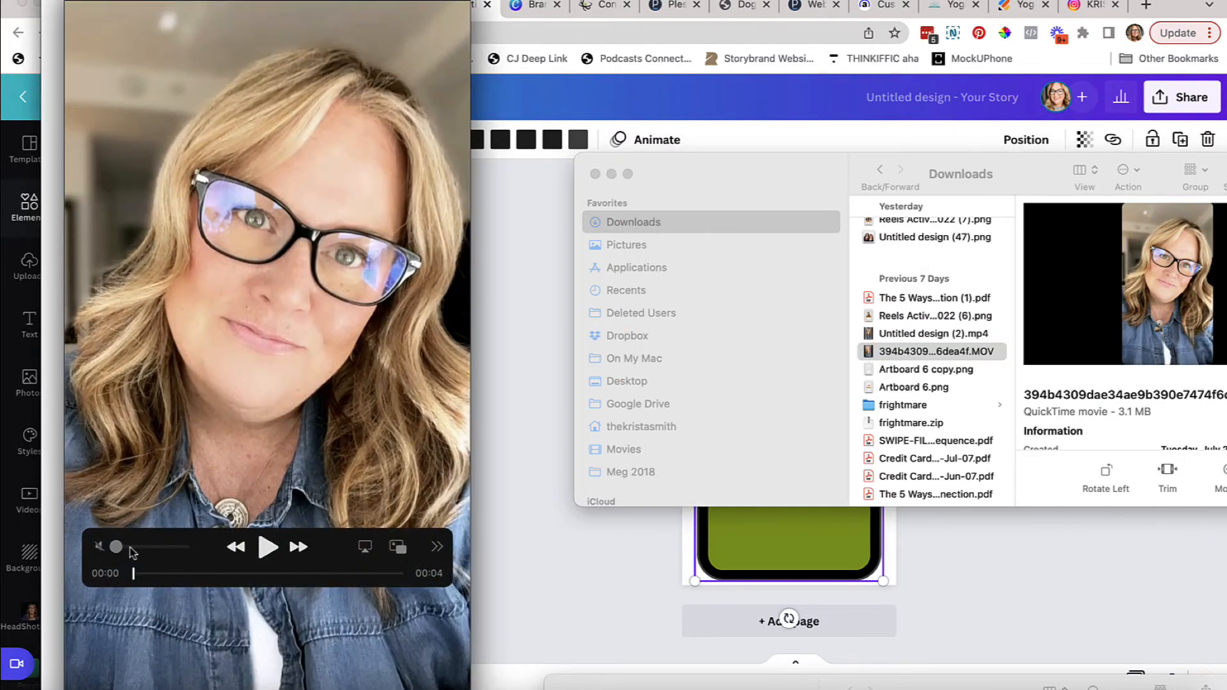
{"action": "left_click", "coordinate": [267, 547]}
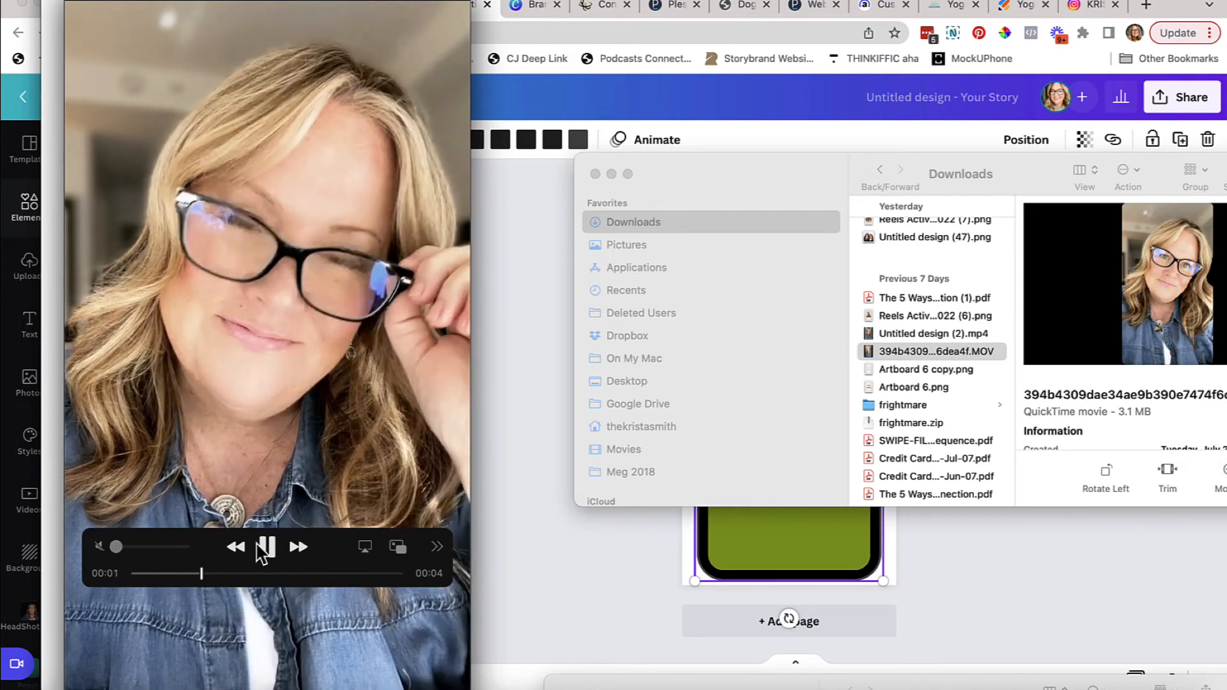
{"action": "left_click", "coordinate": [266, 546]}
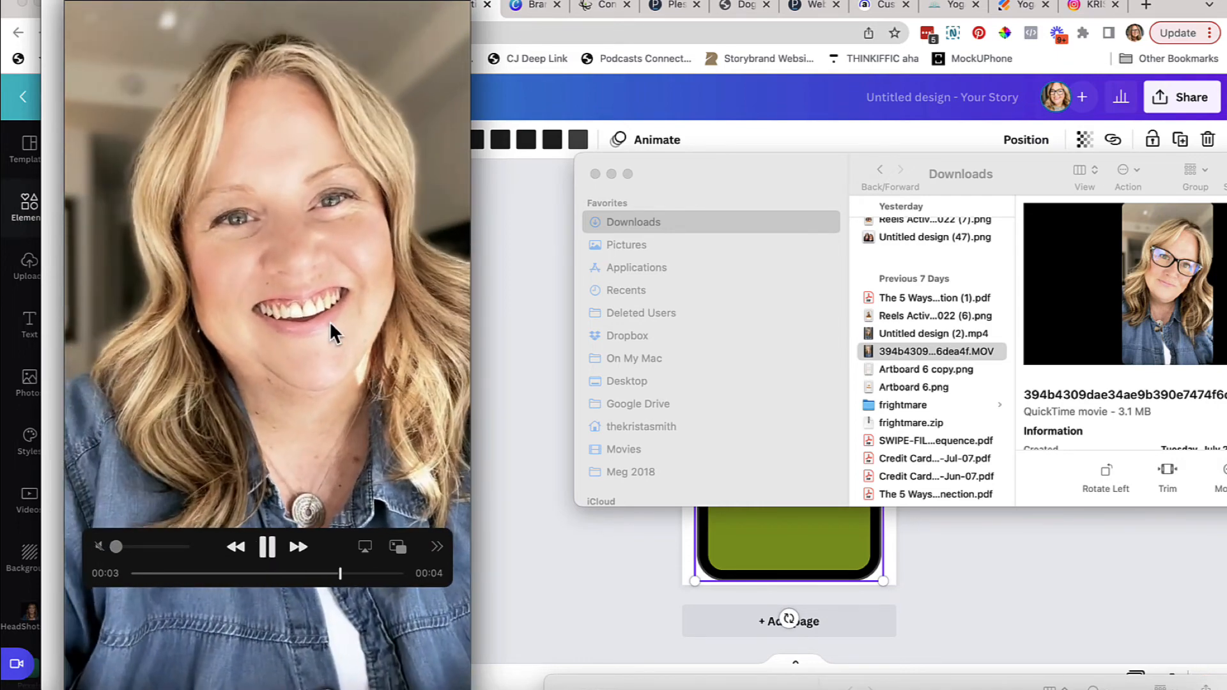
{"action": "left_click", "coordinate": [266, 546]}
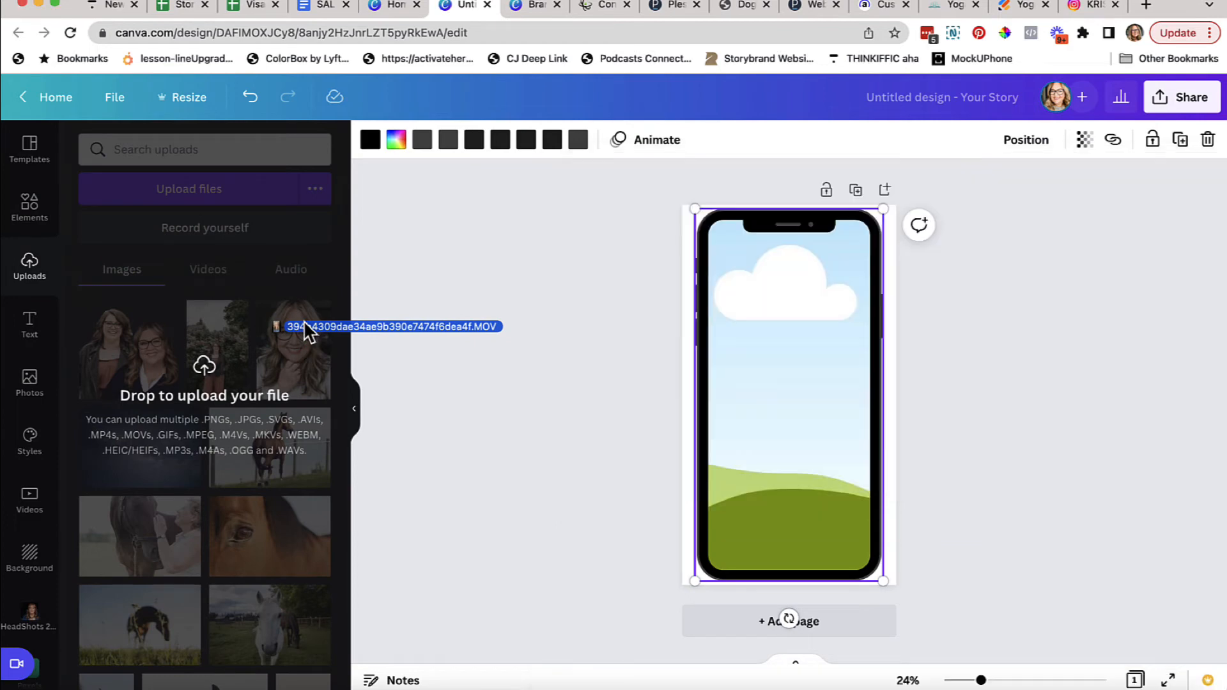
- Drop the uploaded selfie video into the phone frame's screen and pause its playback
{"action": "left_click", "coordinate": [207, 268]}
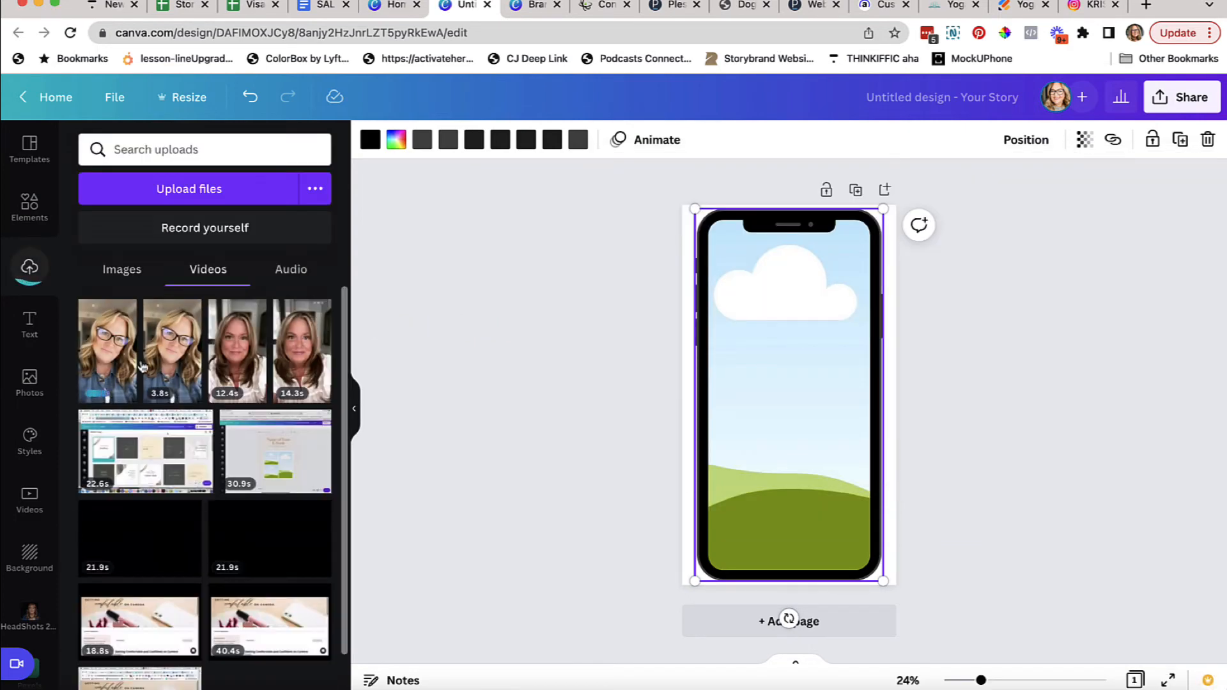
{"action": "mouse_move", "coordinate": [173, 350]}
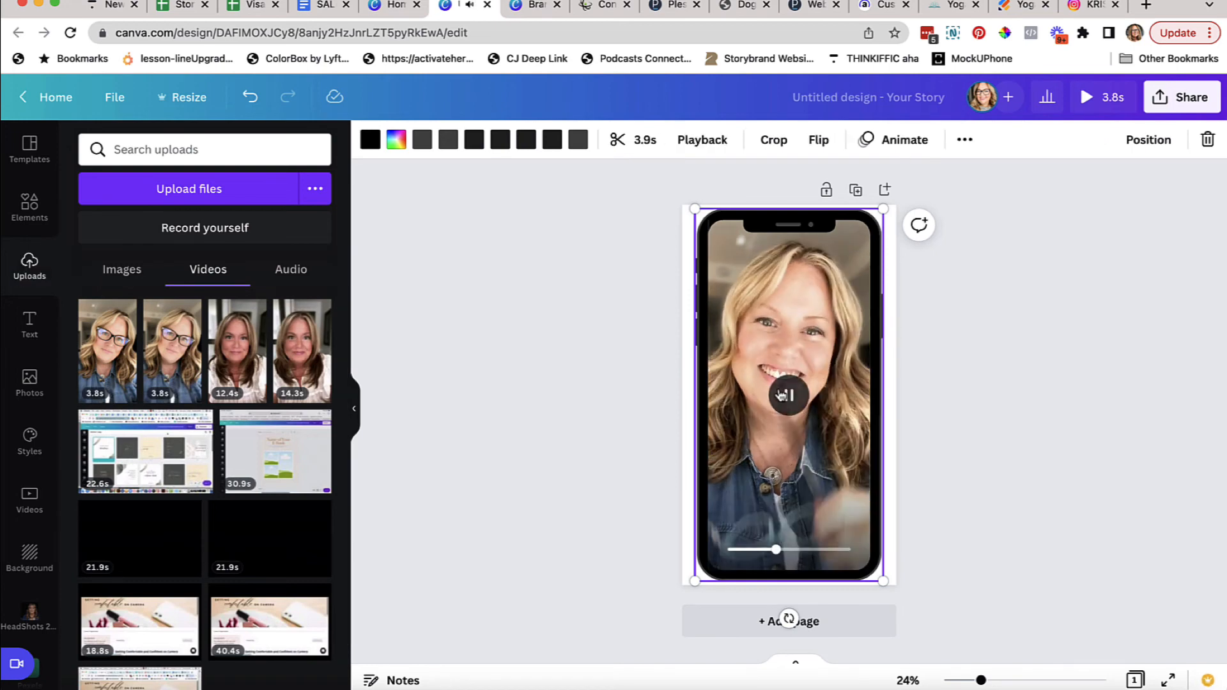
{"action": "left_click", "coordinate": [789, 395]}
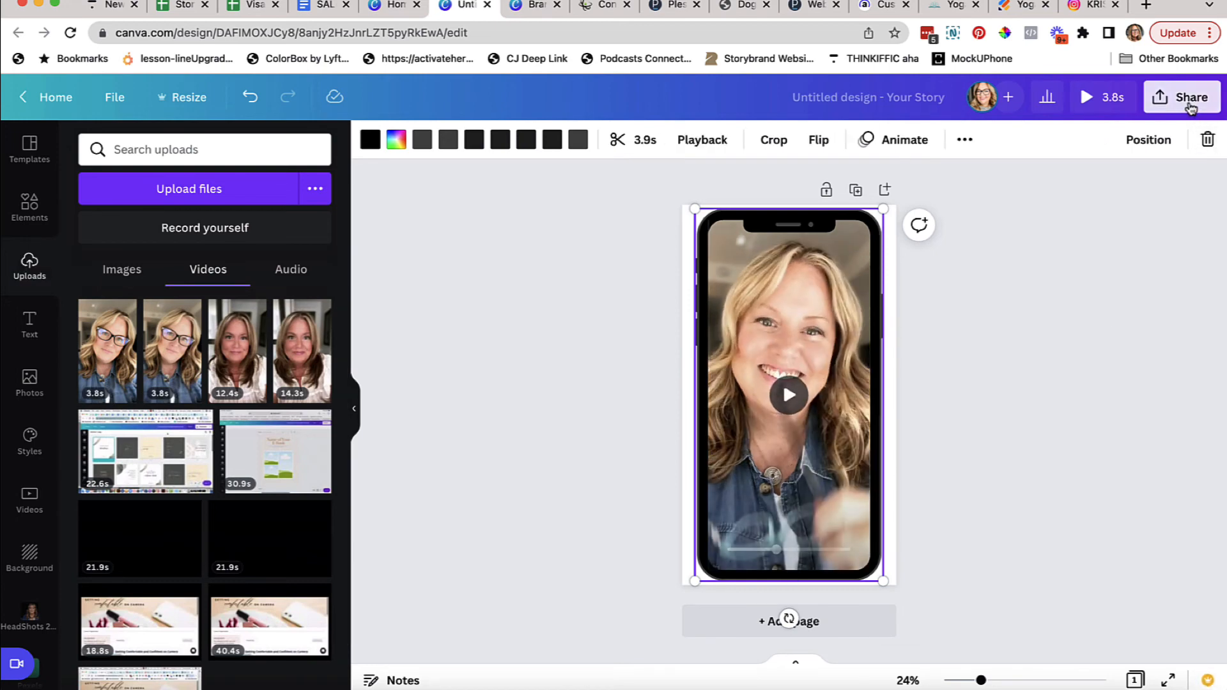
- Download the phone-mockup story from Share as an MP4 Video file
{"action": "left_click", "coordinate": [1189, 97]}
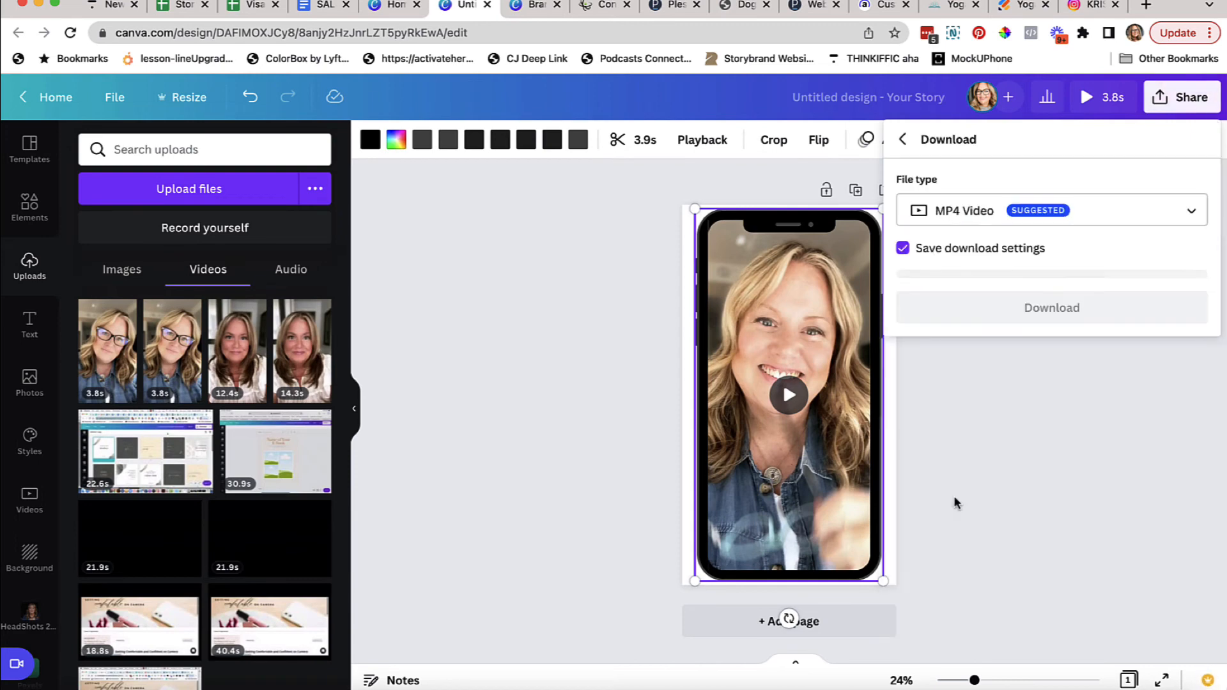
{"action": "left_click", "coordinate": [1051, 307]}
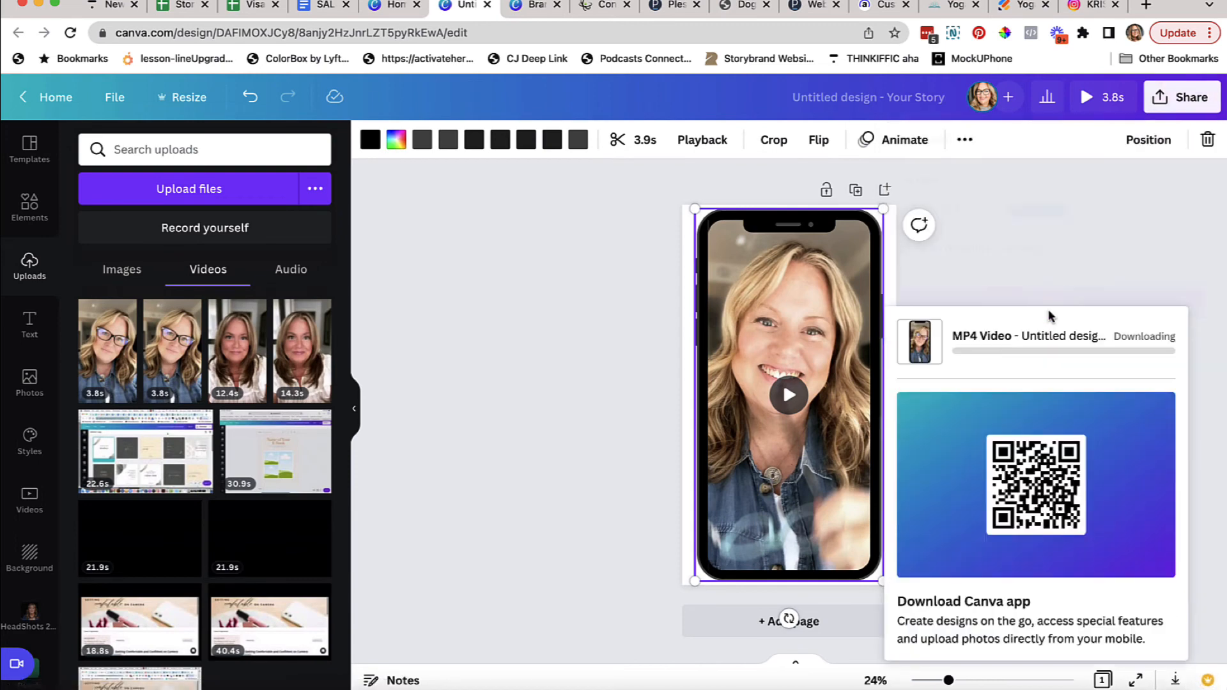
{"action": "mouse_move", "coordinate": [624, 514]}
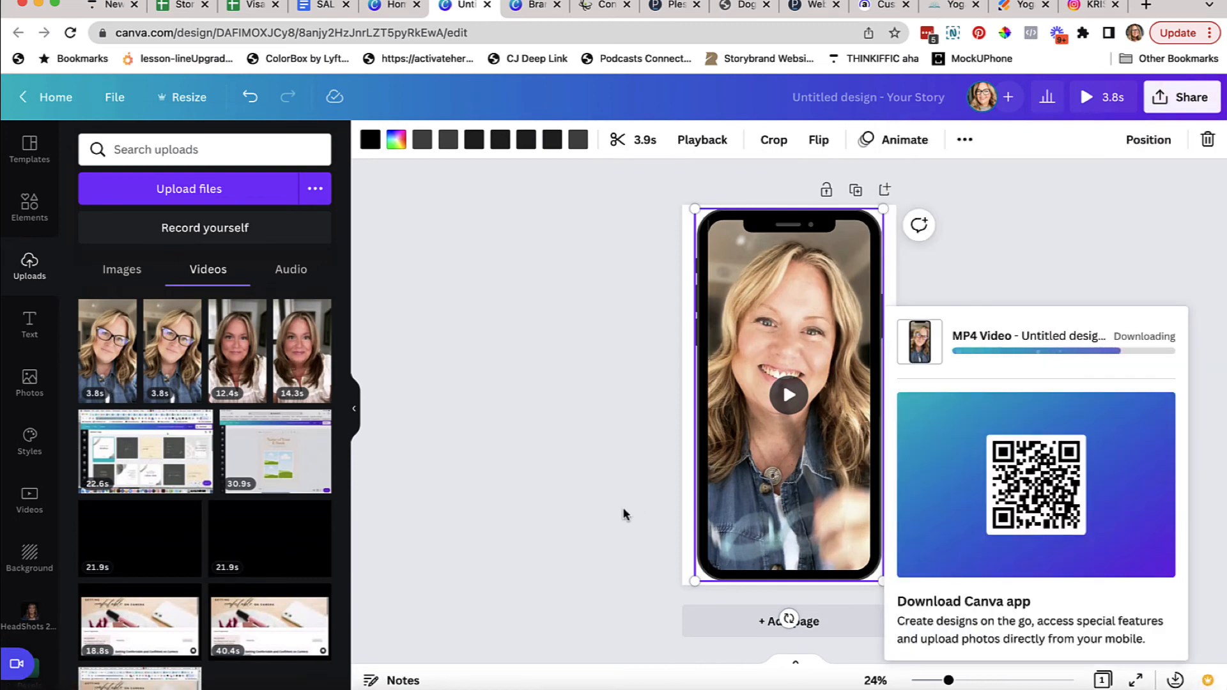